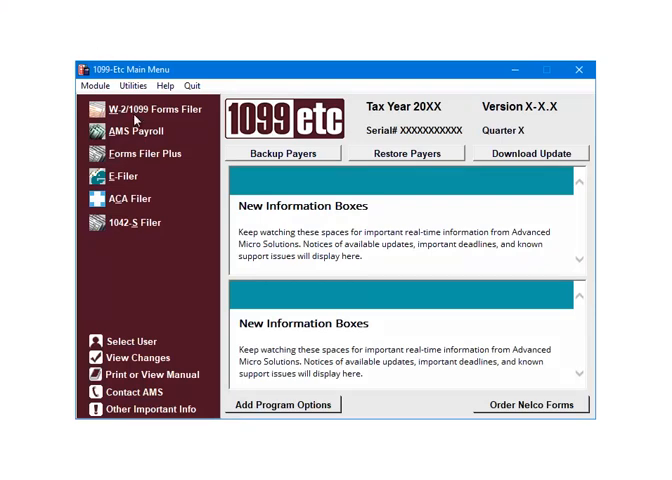
Open the E-Filer module, keeping E-File Services as the filing option
{"action": "left_click", "coordinate": [128, 176]}
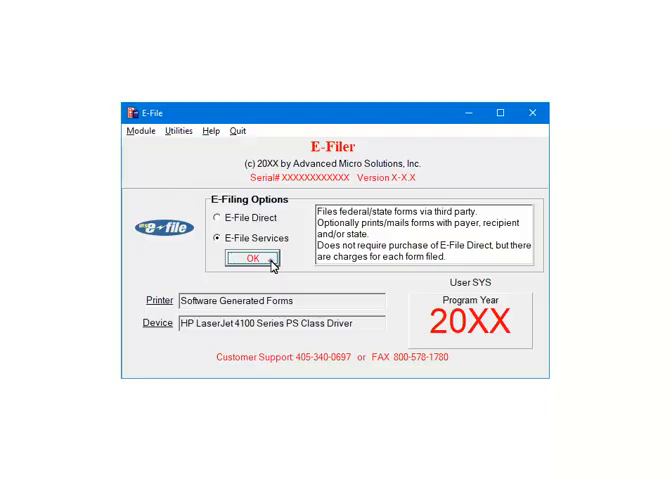
Continue with E-File Services, submit the transmitter account setup, and dismiss the confirmation
{"action": "left_click", "coordinate": [268, 259]}
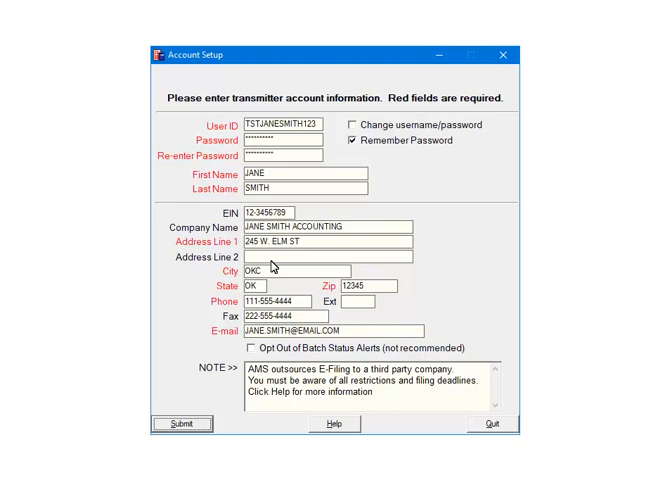
{"action": "mouse_move", "coordinate": [218, 321]}
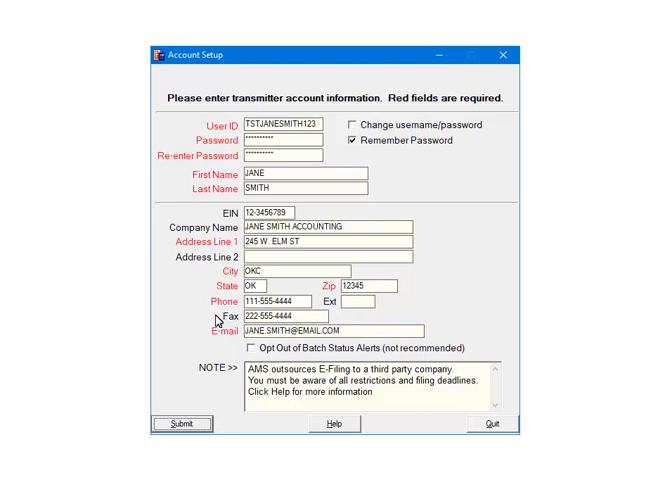
{"action": "left_click", "coordinate": [183, 423]}
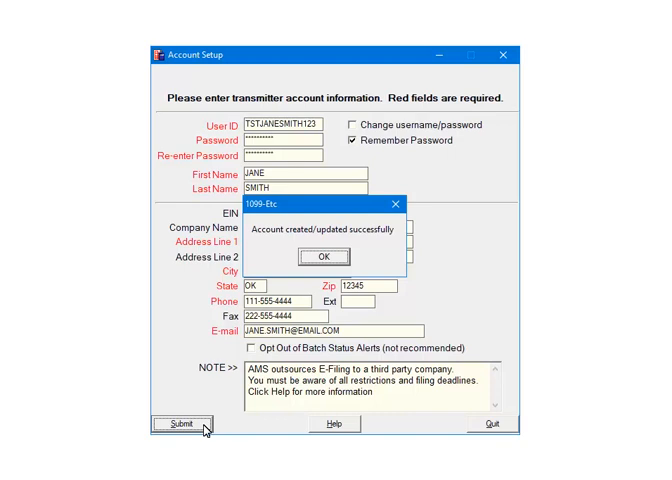
{"action": "left_click", "coordinate": [340, 257]}
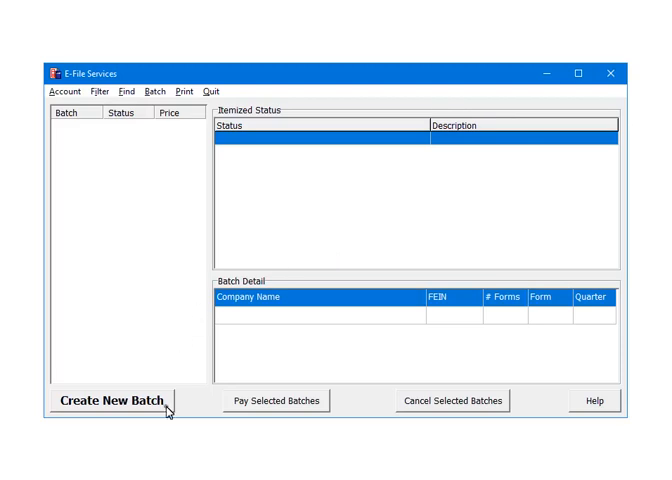
Create a new batch for W-2 forms e-filed to the state of MT
{"action": "left_click", "coordinate": [110, 400]}
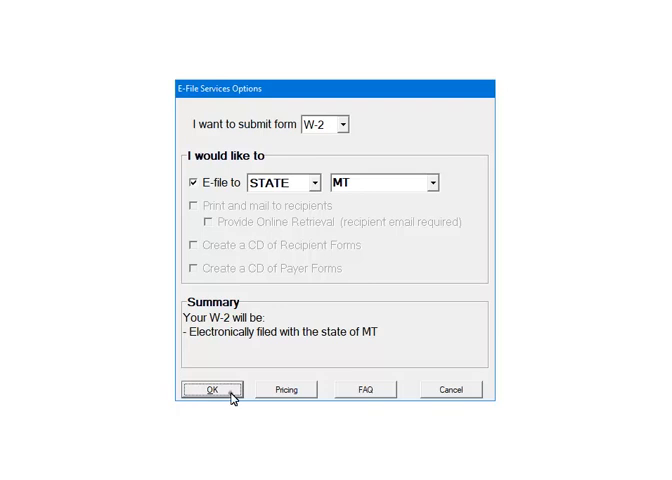
Confirm the MT W-2 filing options and accept the transmitter contact details
{"action": "left_click", "coordinate": [205, 389]}
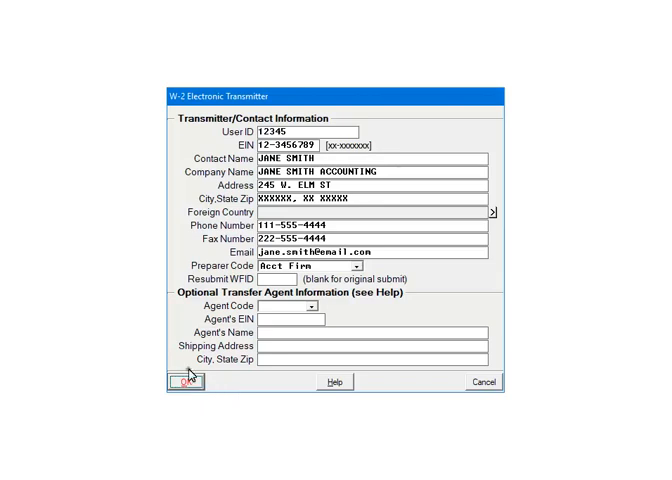
{"action": "left_click", "coordinate": [178, 382]}
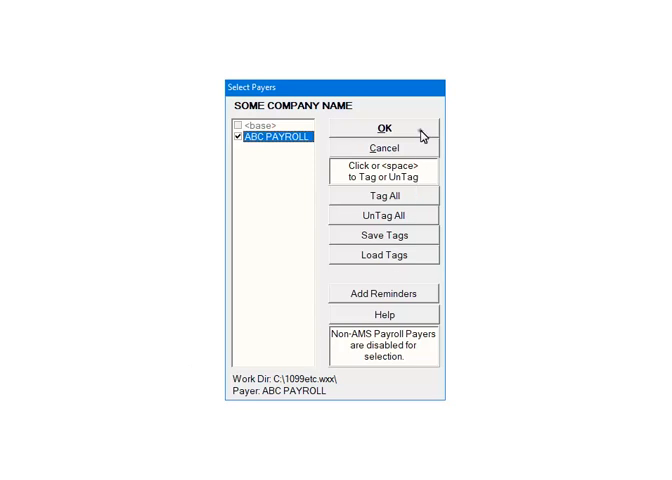
Confirm ABC PAYROLL as the selected payer and process its W-2 filing
{"action": "left_click", "coordinate": [379, 130]}
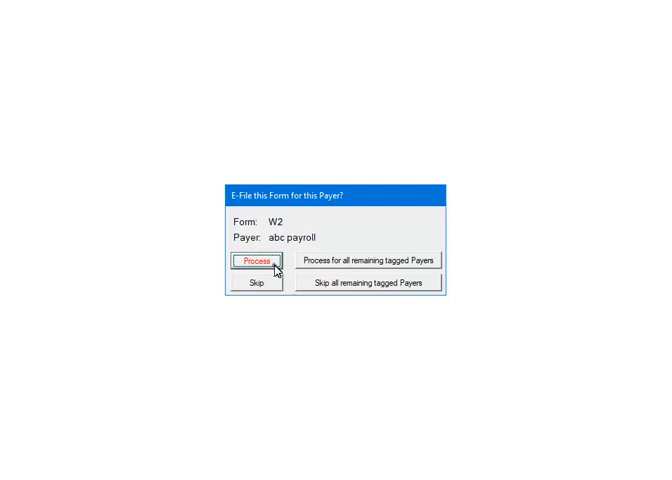
{"action": "left_click", "coordinate": [255, 261]}
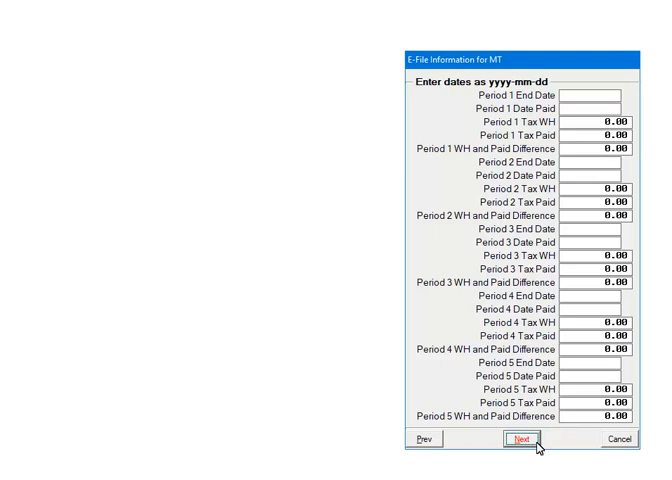
Move past the Montana information form and continue through the processing summary and activity output
{"action": "left_click", "coordinate": [520, 438]}
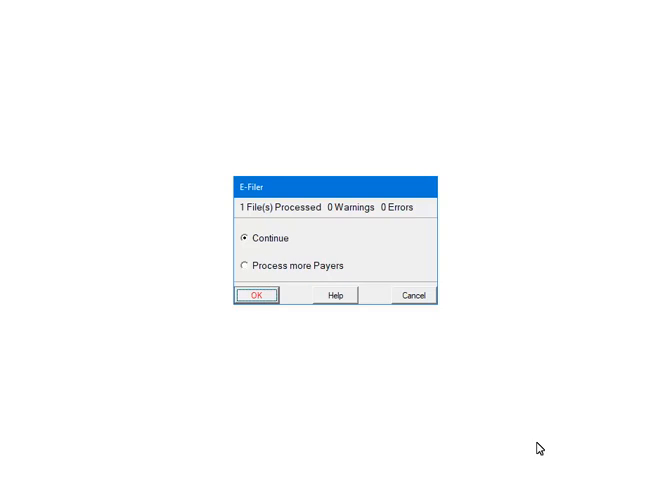
{"action": "mouse_move", "coordinate": [345, 415]}
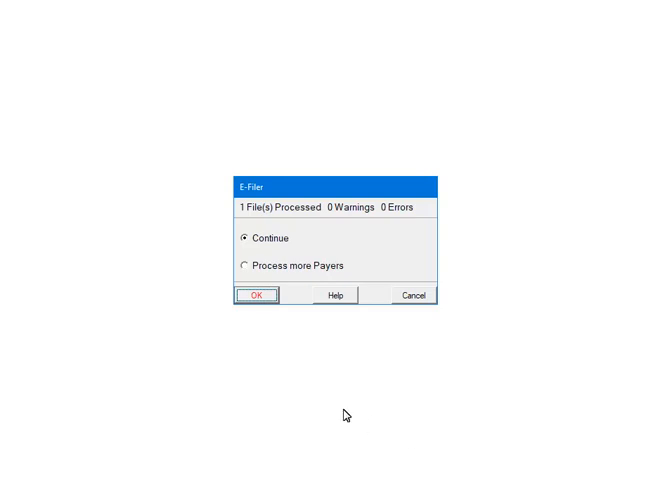
{"action": "left_click", "coordinate": [257, 294]}
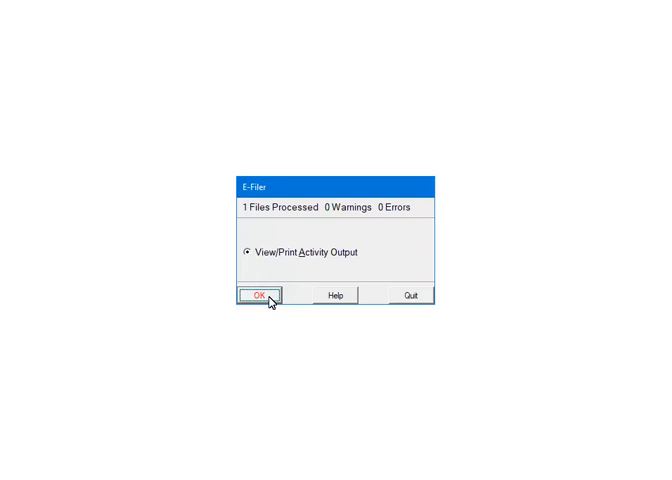
{"action": "mouse_move", "coordinate": [360, 303]}
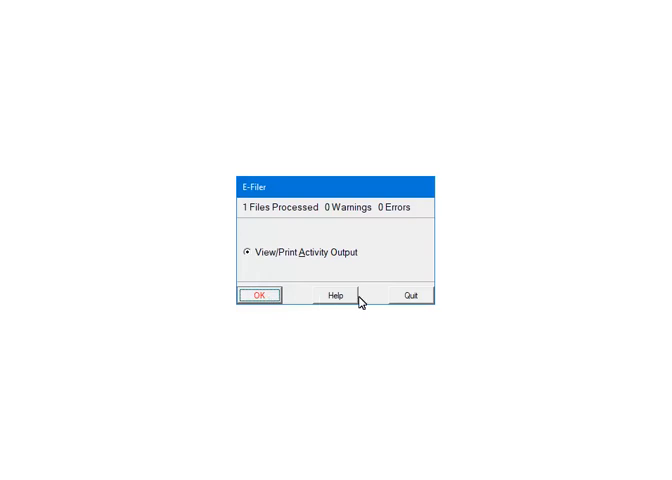
{"action": "left_click", "coordinate": [259, 295]}
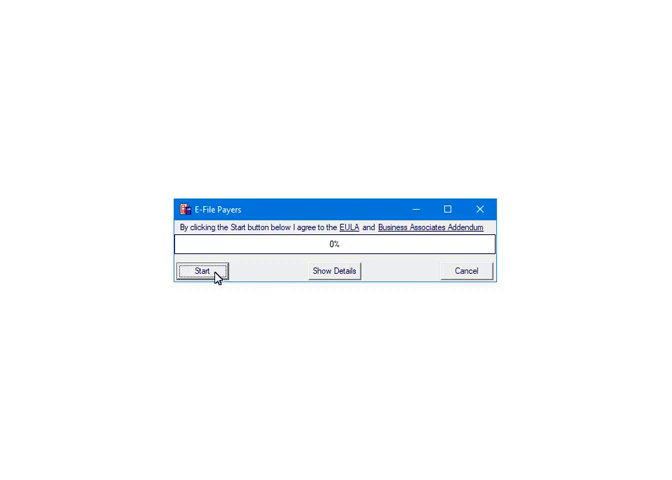
Start transmitting the batch and view the resulting payer address error list
{"action": "left_click", "coordinate": [206, 270]}
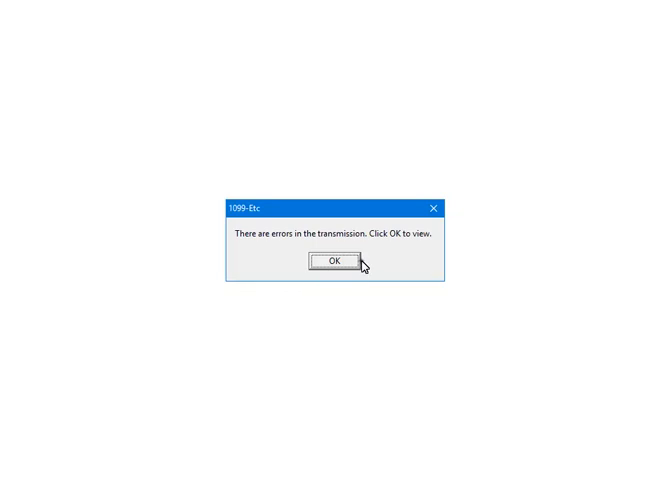
{"action": "left_click", "coordinate": [336, 260]}
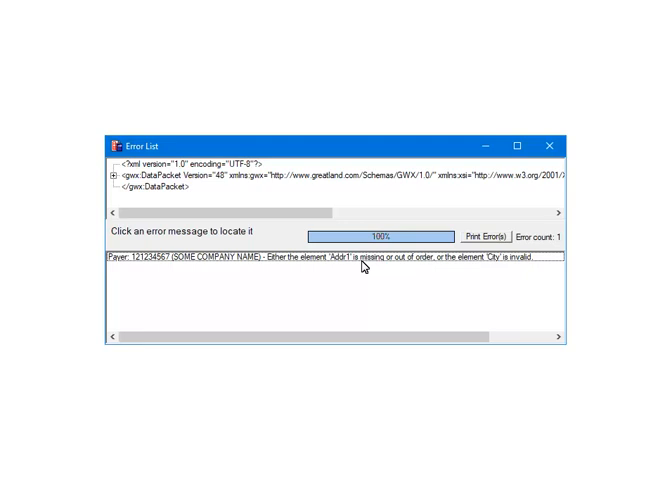
{"action": "mouse_move", "coordinate": [470, 252]}
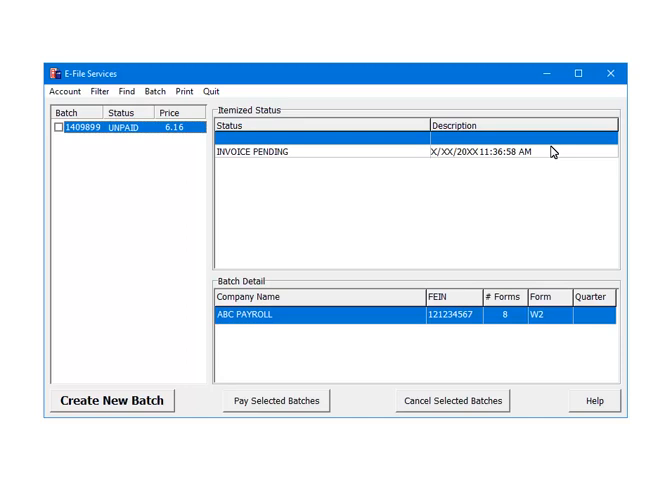
{"action": "mouse_move", "coordinate": [91, 142]}
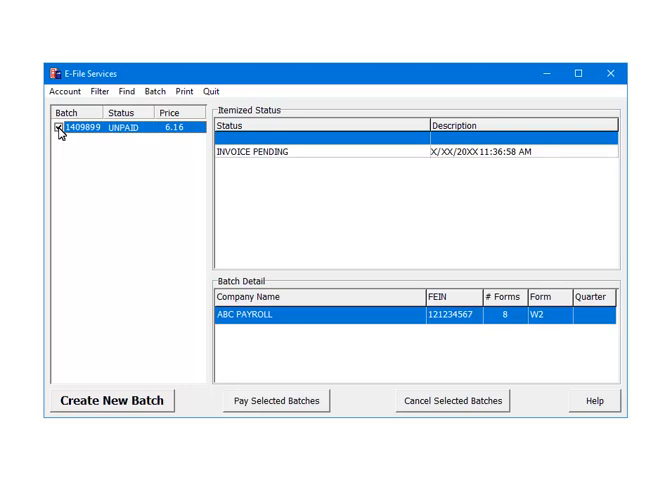
Tag batch 1409899 and confirm paying for it
{"action": "left_click", "coordinate": [56, 127]}
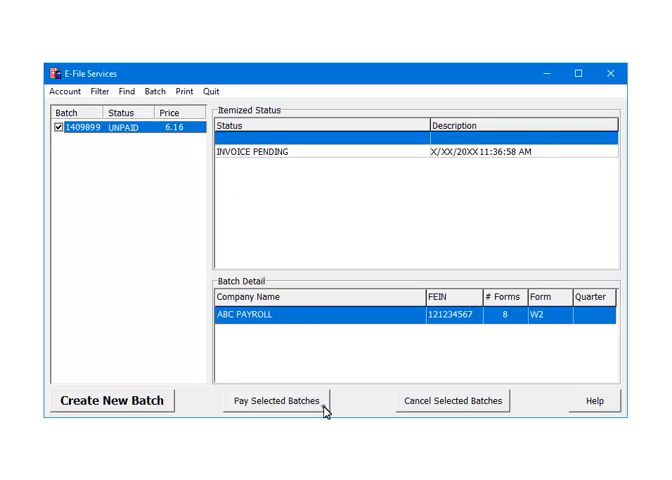
{"action": "left_click", "coordinate": [284, 400]}
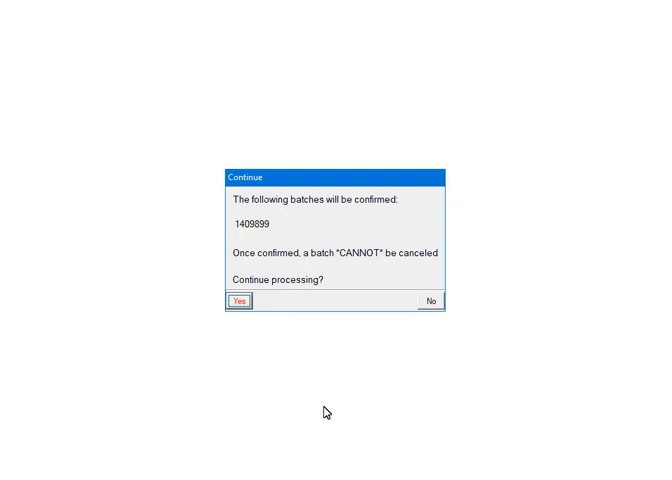
{"action": "mouse_move", "coordinate": [249, 331]}
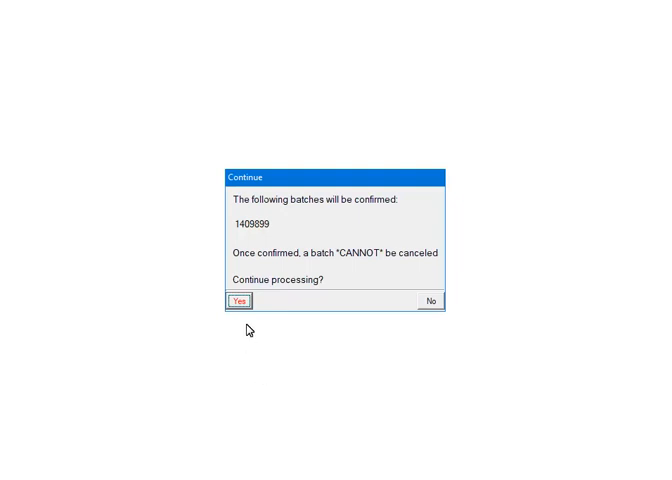
{"action": "left_click", "coordinate": [240, 301]}
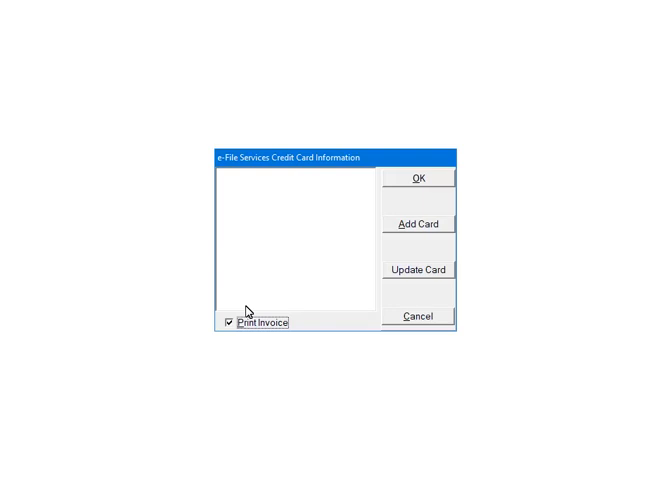
{"action": "mouse_move", "coordinate": [447, 238]}
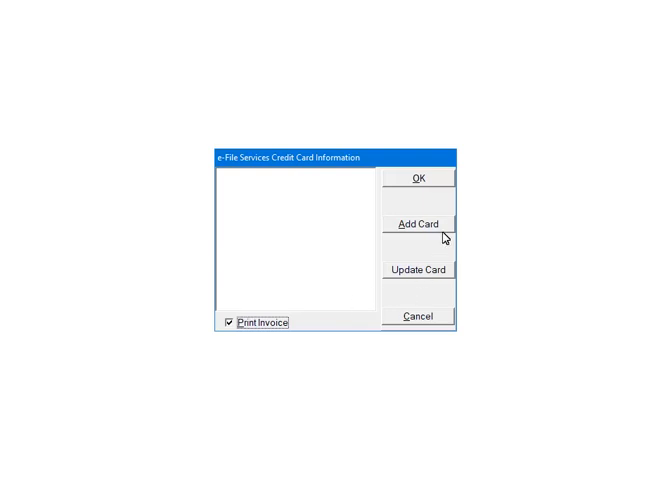
Add a new payment card from the e-File Services credit card dialog
{"action": "left_click", "coordinate": [418, 222]}
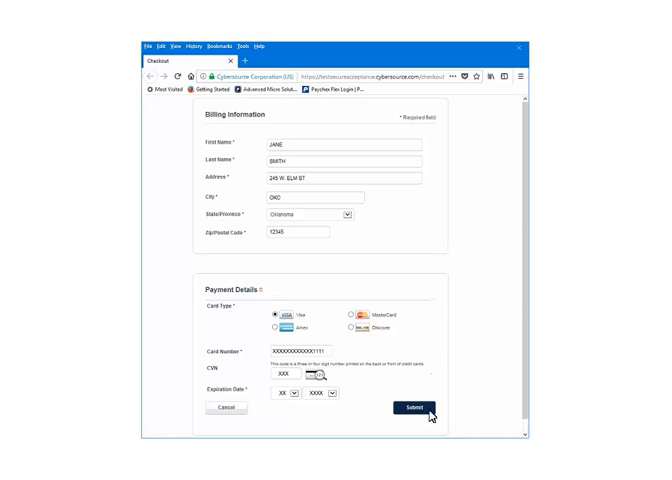
Submit the billing information and Visa card details on the Cybersource checkout page
{"action": "left_click", "coordinate": [408, 407]}
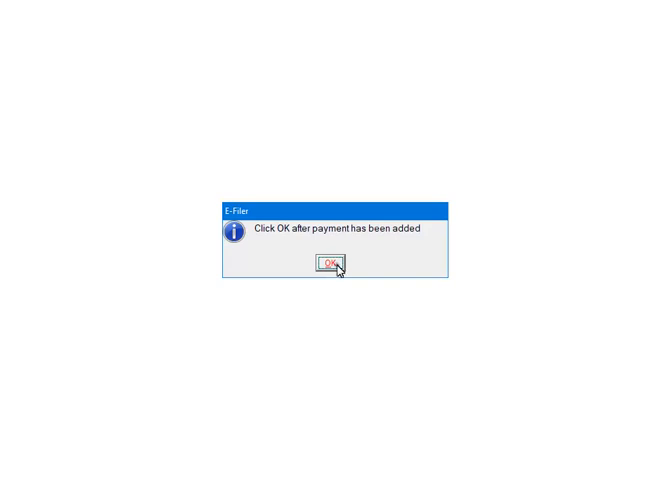
Pay for batch 1409899 with the Visa ending in 1111 and dismiss the completion notice
{"action": "left_click", "coordinate": [335, 264]}
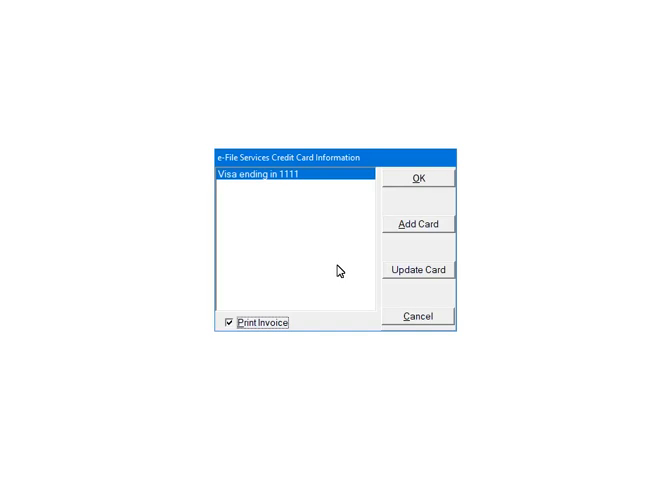
{"action": "left_click", "coordinate": [418, 177]}
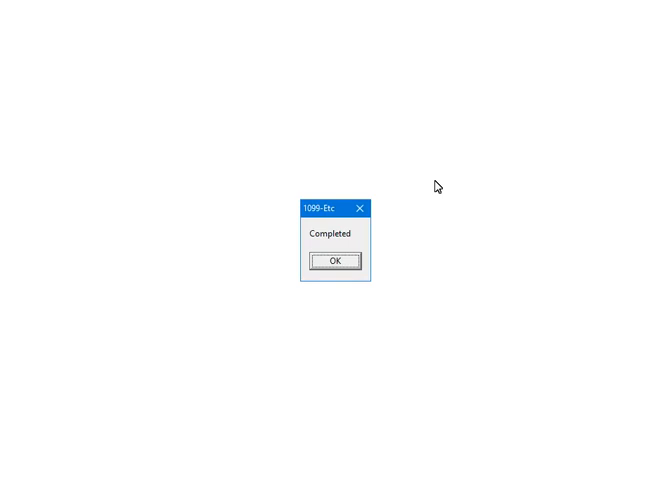
{"action": "left_click", "coordinate": [338, 261]}
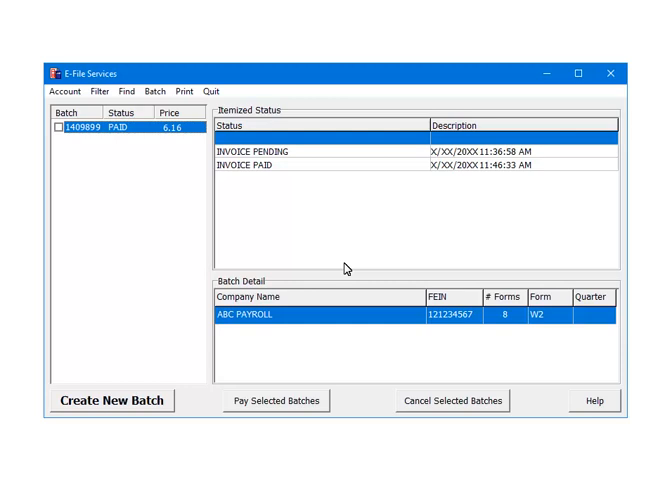